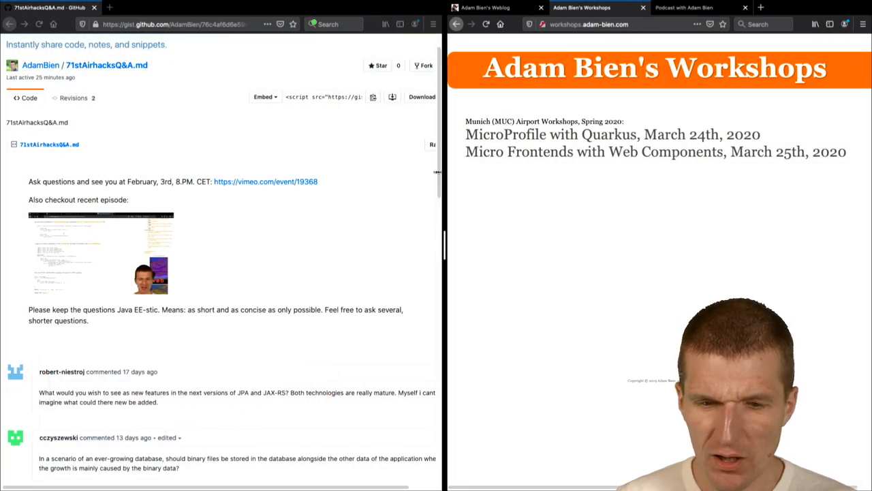
{"action": "mouse_move", "coordinate": [494, 162]}
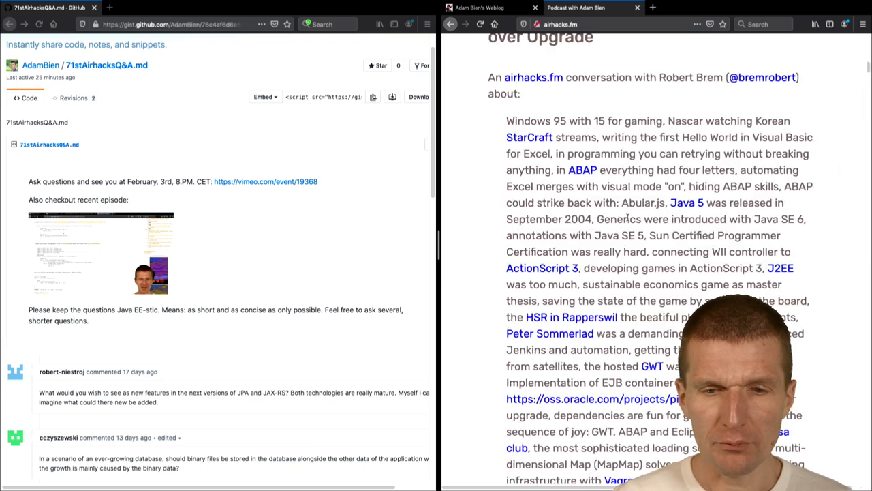
{"action": "scroll", "scroll_direction": "up", "scroll_amount": 3}
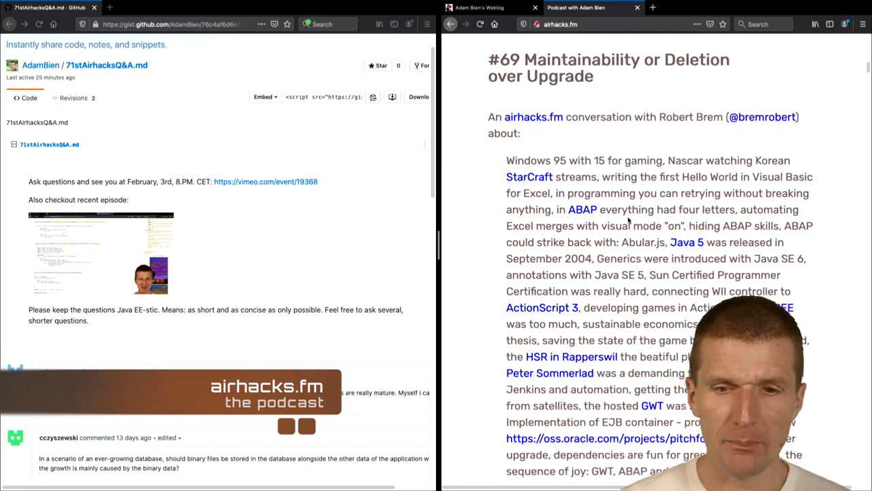
{"action": "scroll", "scroll_direction": "down", "scroll_amount": 3}
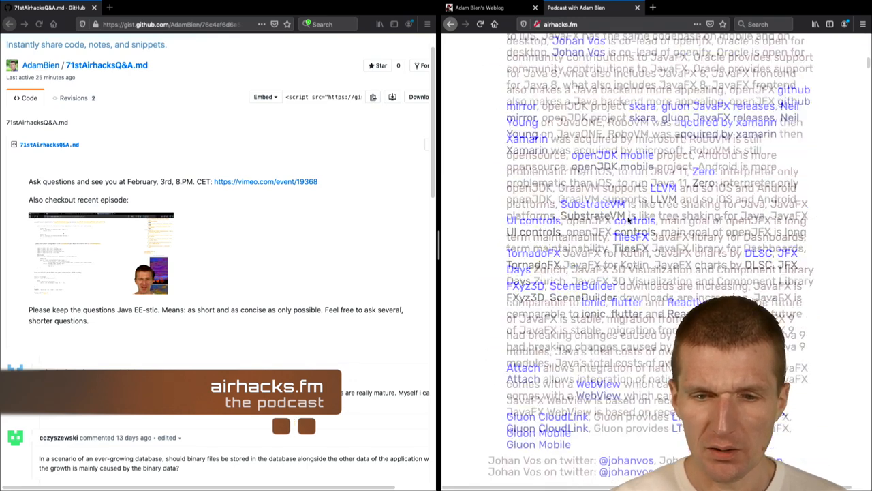
Step: Scroll airhacks.fm to episode #72 'KISS and No Dependencies in JGroups' with Bela Ban's blog link
{"action": "scroll", "scroll_direction": "up", "scroll_amount": 3}
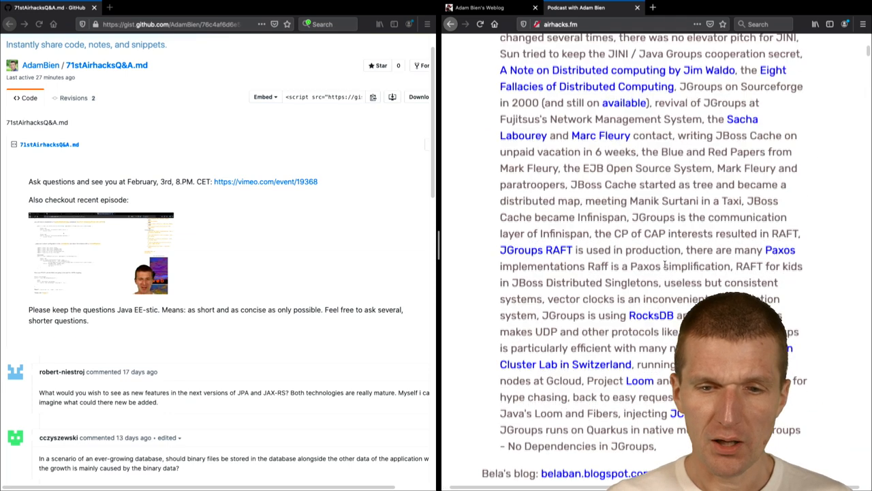
Step: Scroll the weblog post to the seven topics listed for the 71st airhacks.tv episode
{"action": "scroll", "scroll_direction": "down", "scroll_amount": 3}
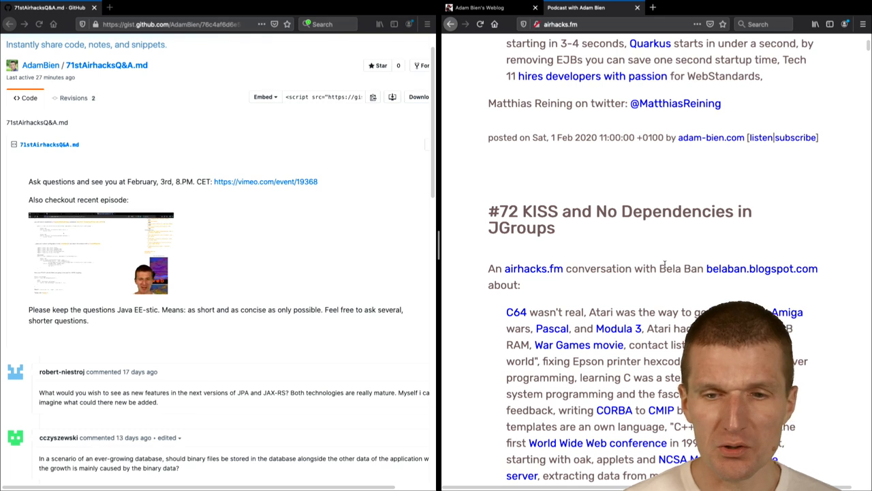
{"action": "scroll", "scroll_direction": "up", "scroll_amount": 3}
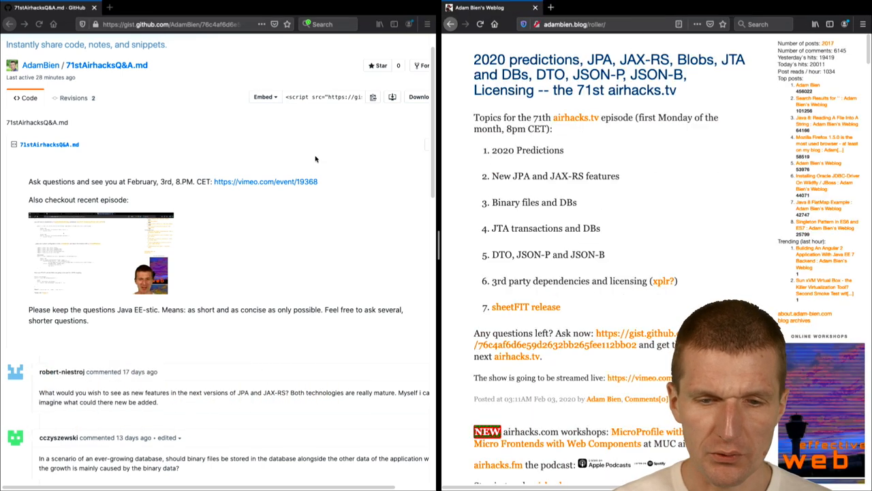
Step: Scroll the gist to its comments and the weblog to the '2020 Predictions' post opening
{"action": "scroll", "scroll_direction": "down", "scroll_amount": 3}
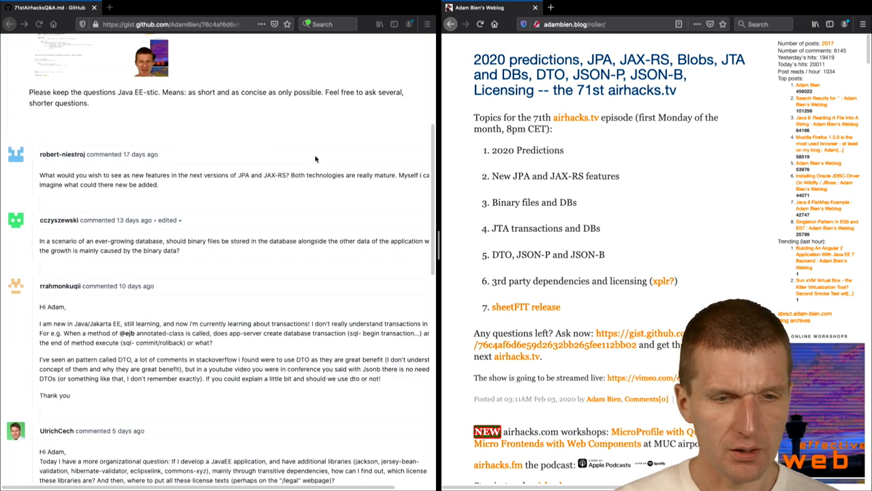
{"action": "mouse_move", "coordinate": [510, 145]}
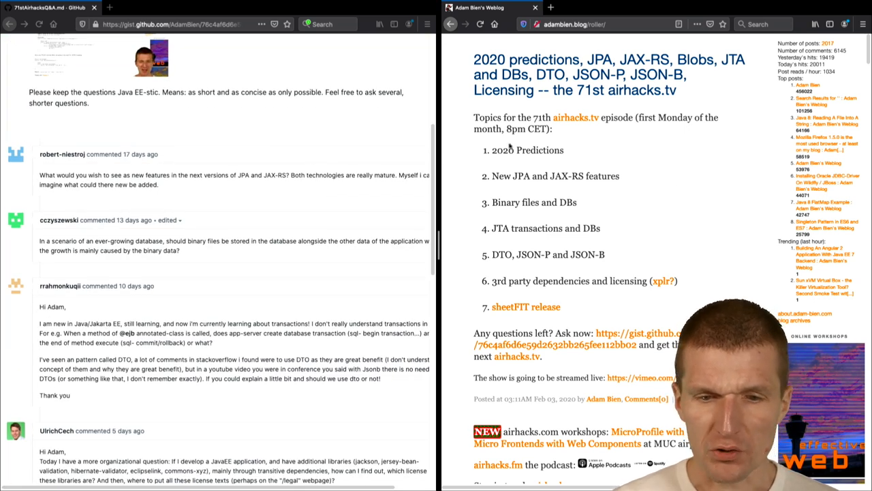
{"action": "scroll", "scroll_direction": "down", "scroll_amount": 3}
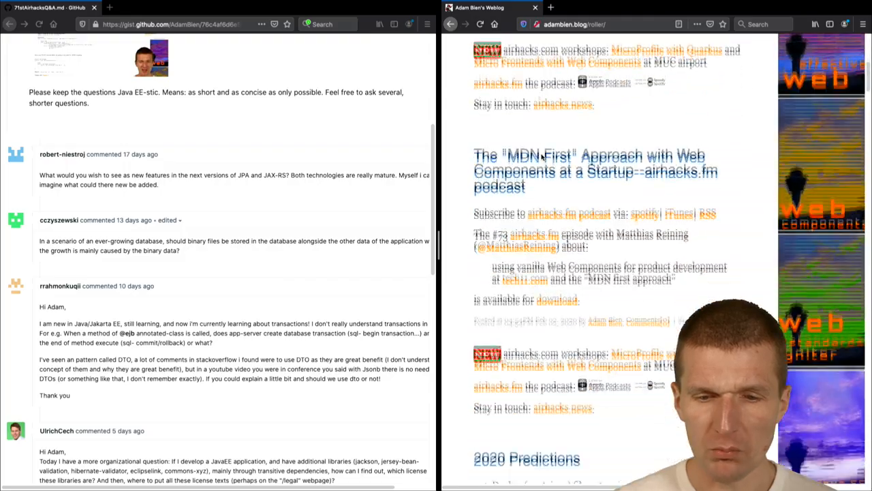
{"action": "scroll", "scroll_direction": "down", "scroll_amount": 3}
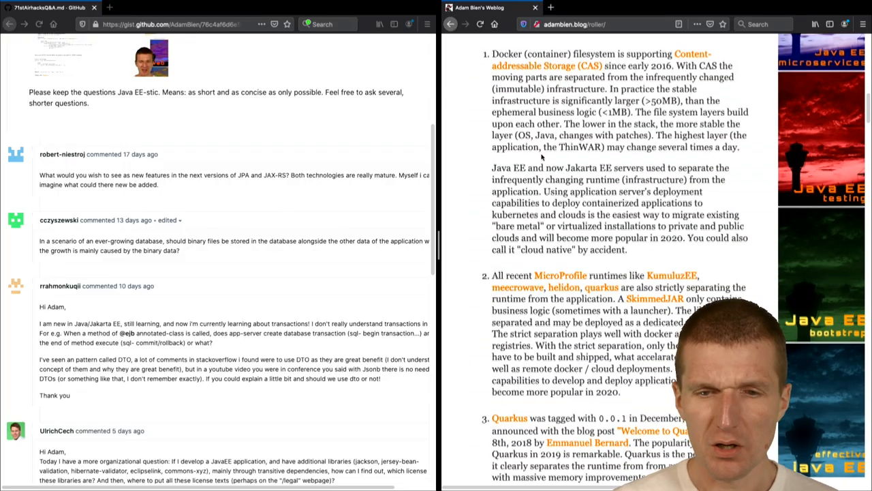
{"action": "scroll", "scroll_direction": "up", "scroll_amount": 3}
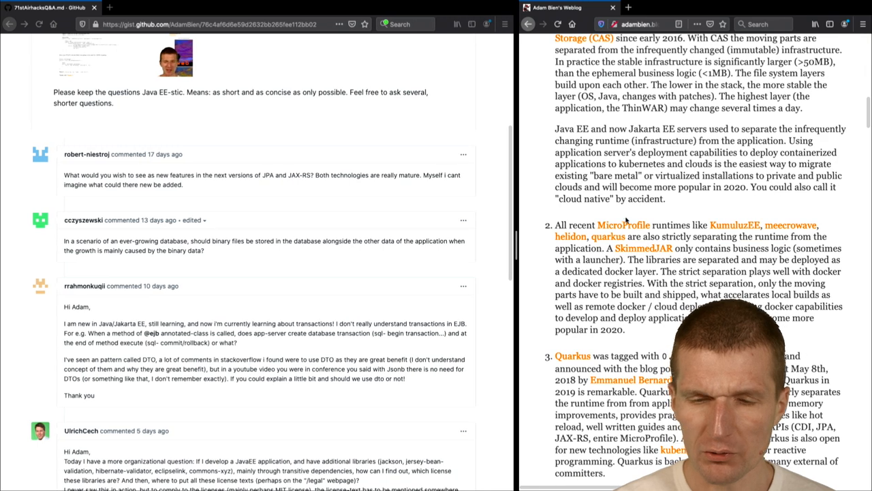
{"action": "scroll", "scroll_direction": "up", "scroll_amount": 3}
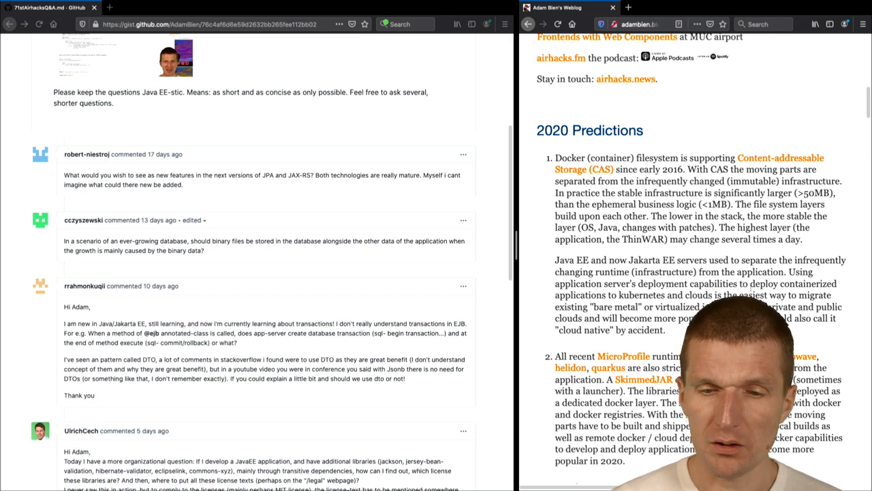
Step: Scroll the 2020 Predictions post to items 2 and 3, MicroProfile runtimes and Quarkus
{"action": "scroll", "scroll_direction": "down", "scroll_amount": 3}
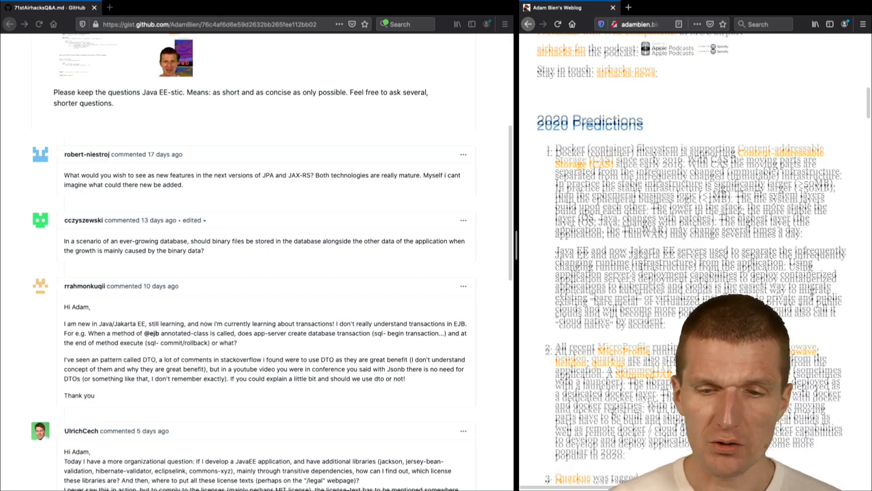
{"action": "scroll", "scroll_direction": "up", "scroll_amount": 3}
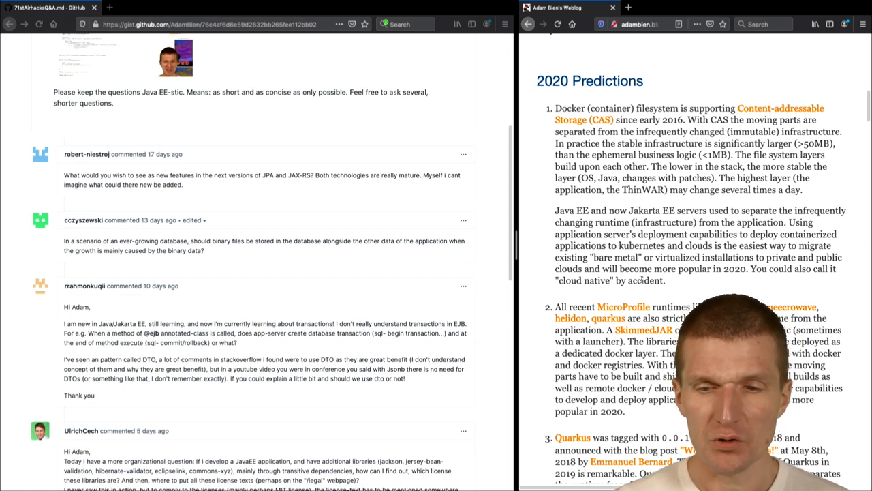
{"action": "scroll", "scroll_direction": "up", "scroll_amount": 3}
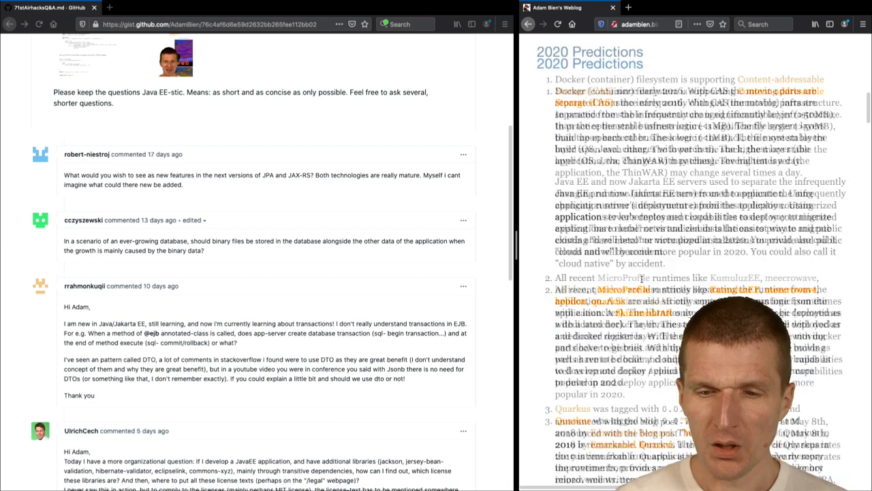
{"action": "scroll", "scroll_direction": "down", "scroll_amount": 3}
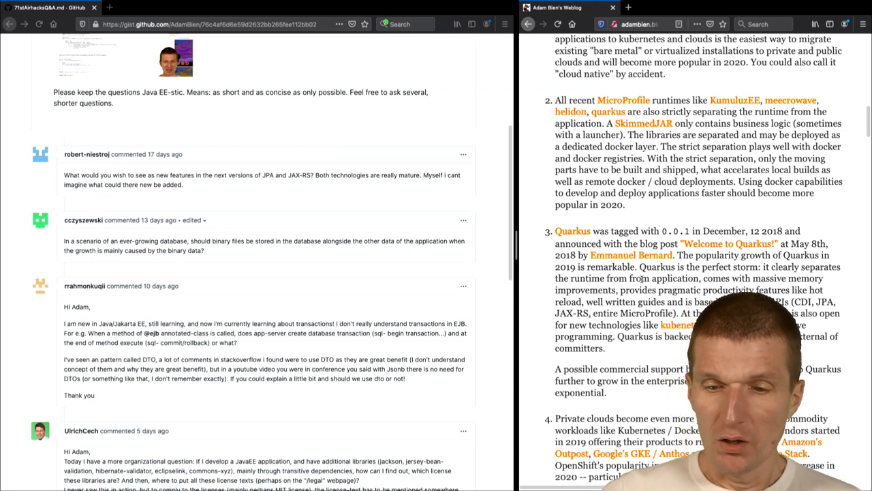
Step: Scroll on to items 4 and 5, private clouds and the GraalVM/JavaFX prediction
{"action": "scroll", "scroll_direction": "down", "scroll_amount": 3}
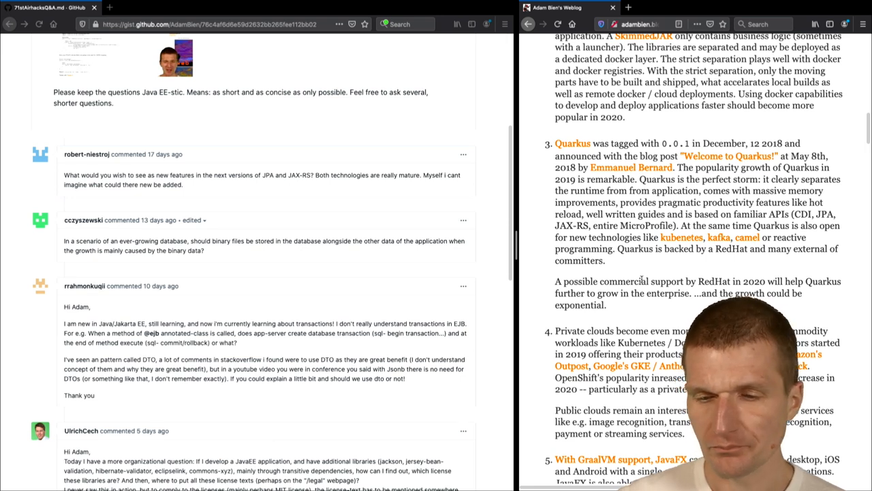
{"action": "scroll", "scroll_direction": "down", "scroll_amount": 3}
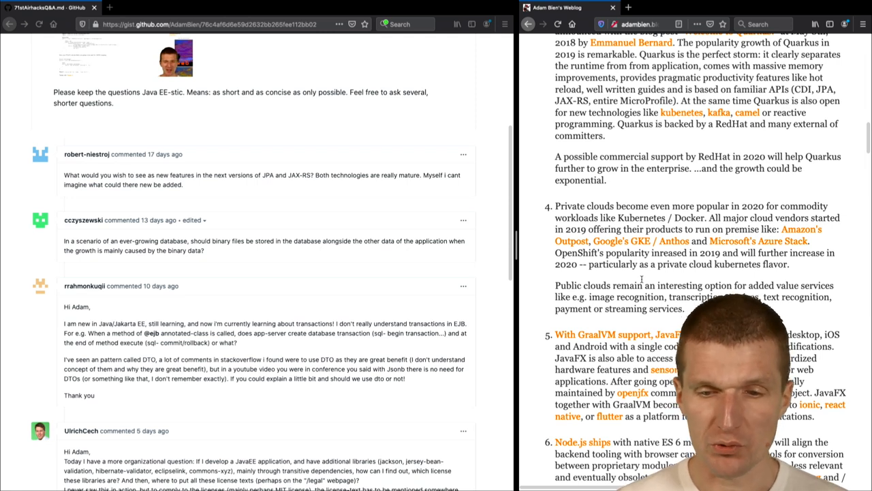
Step: Scroll to items 6 through 9: Node.js, Edge on Chromium, Apple Music Web Client, MicroFrontends
{"action": "scroll", "scroll_direction": "down", "scroll_amount": 3}
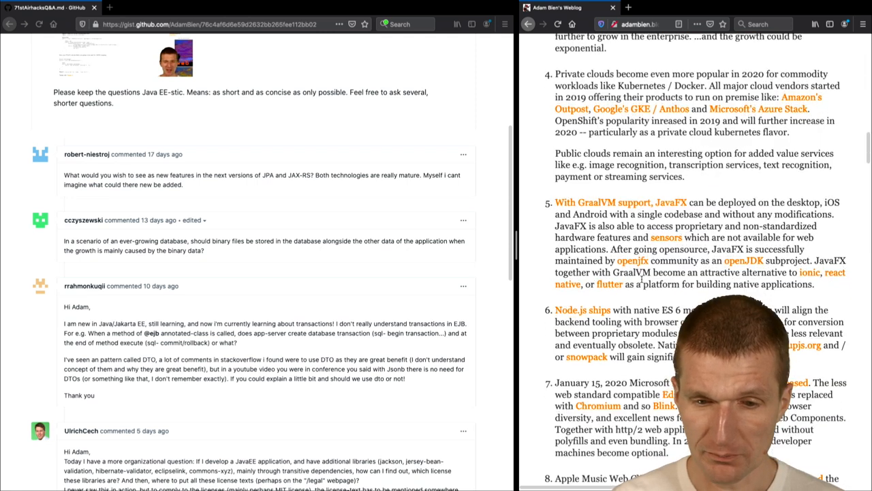
{"action": "scroll", "scroll_direction": "down", "scroll_amount": 3}
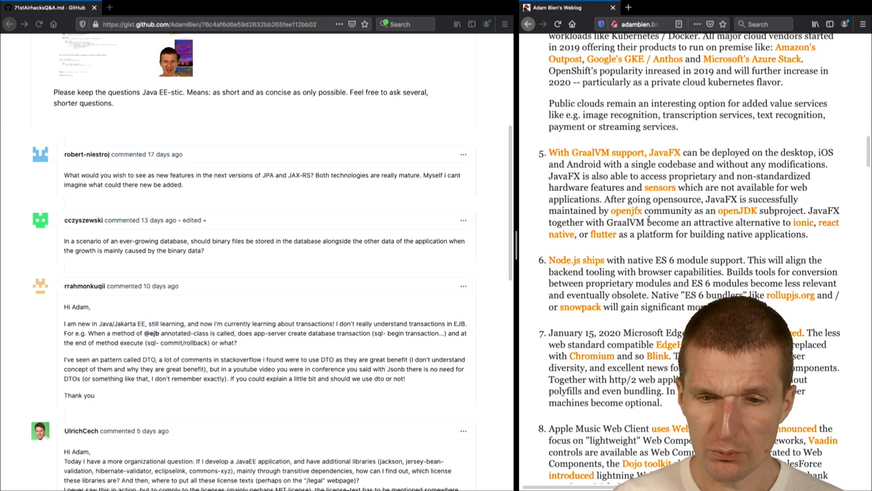
{"action": "scroll", "scroll_direction": "down", "scroll_amount": 3}
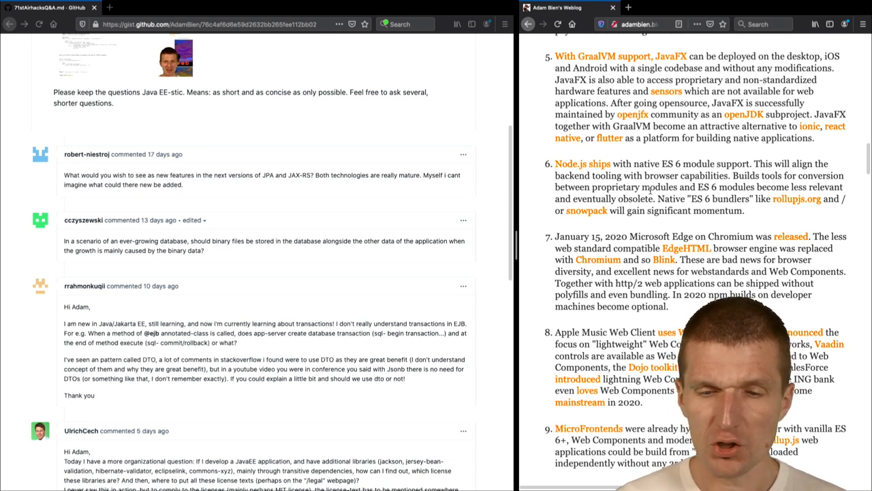
Step: Scroll to items 10 through 13: FaaS, Apache Pulsar/Kafka, WildFly 19 and GraalVM
{"action": "scroll", "scroll_direction": "down", "scroll_amount": 3}
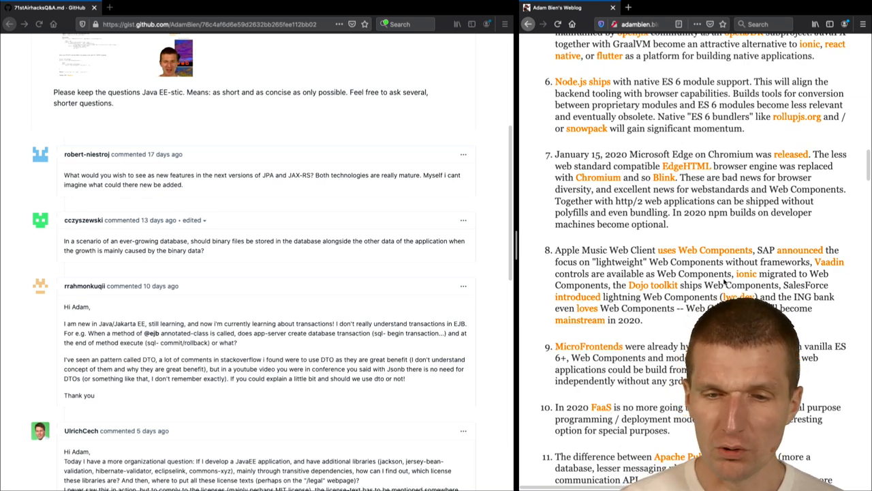
{"action": "scroll", "scroll_direction": "down", "scroll_amount": 3}
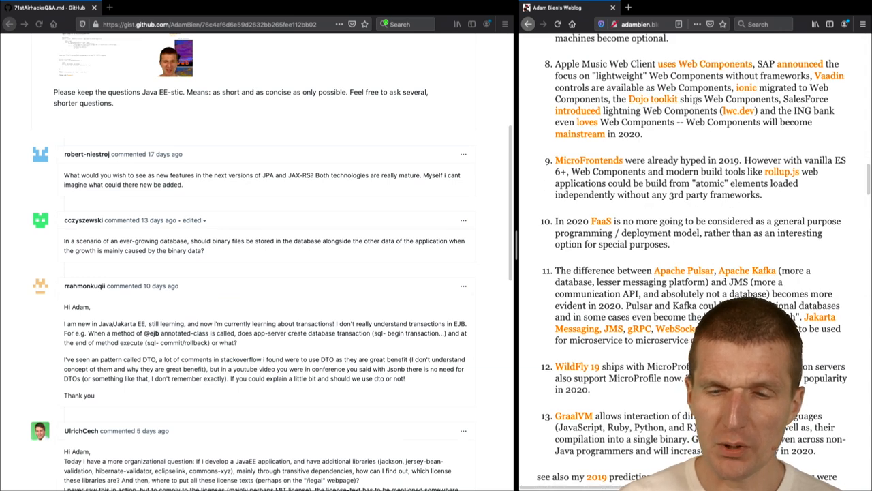
{"action": "scroll", "scroll_direction": "up", "scroll_amount": 3}
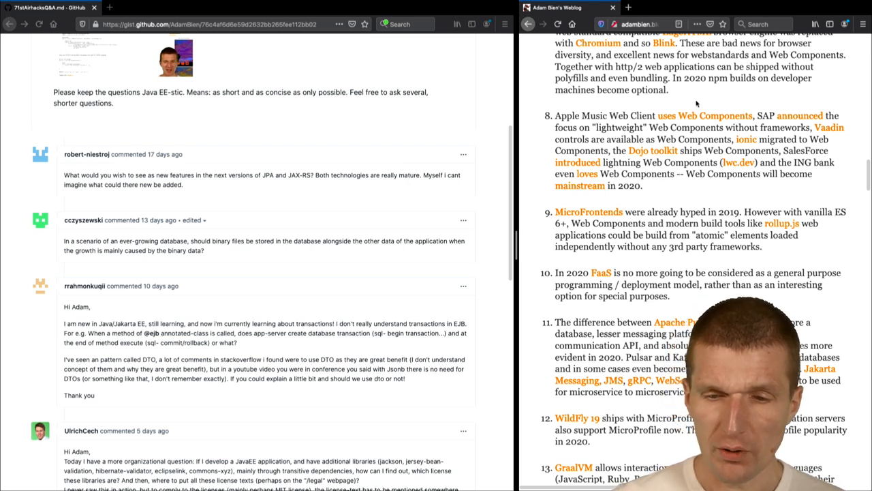
Step: Scroll back to items 5 through 8: GraalVM/JavaFX, Node.js, Edge and Apple Music
{"action": "scroll", "scroll_direction": "down", "scroll_amount": 3}
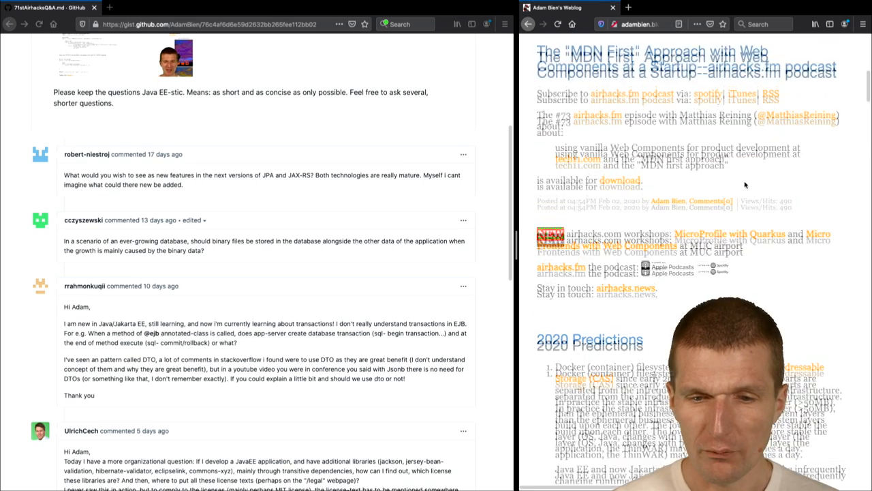
{"action": "scroll", "scroll_direction": "down", "scroll_amount": 3}
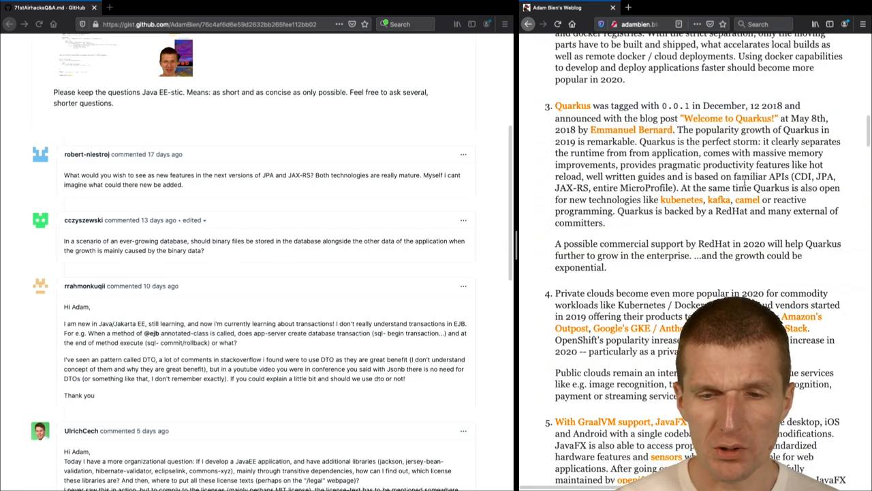
{"action": "scroll", "scroll_direction": "down", "scroll_amount": 3}
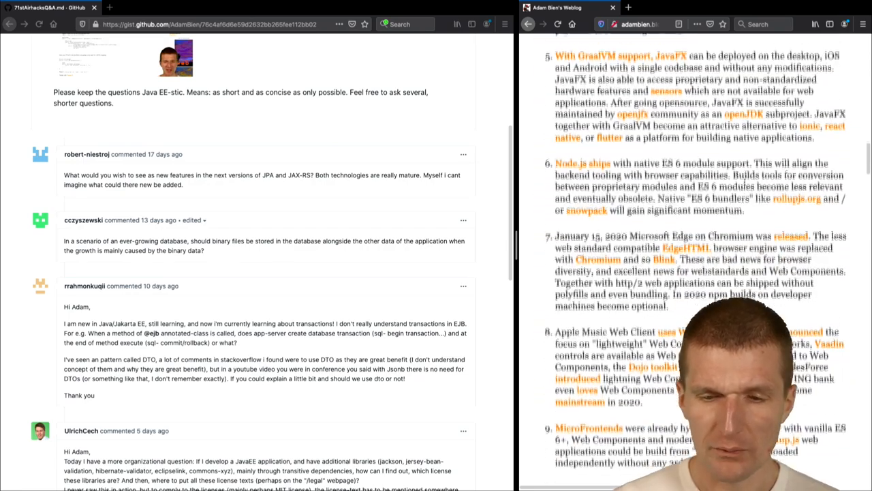
{"action": "scroll", "scroll_direction": "up", "scroll_amount": 3}
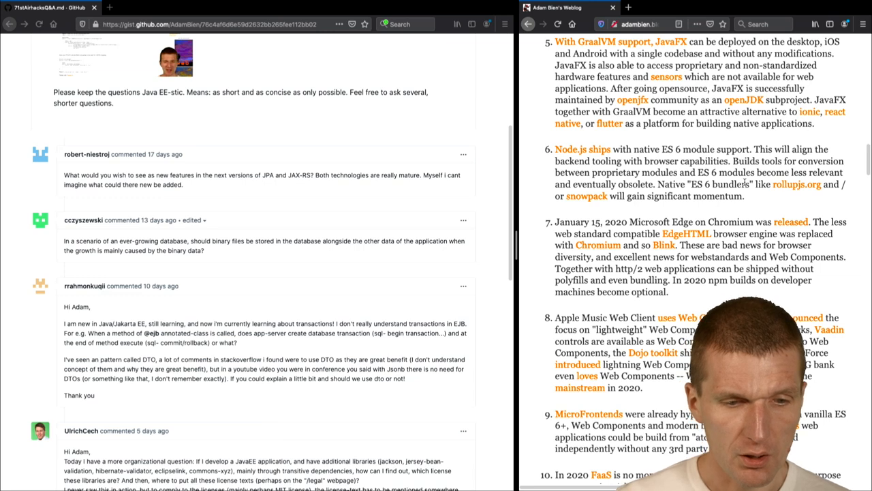
Step: Scroll the Q&A gist to the license-checking question and the transactions-in-Jakarta EE comment
{"action": "scroll", "scroll_direction": "down", "scroll_amount": 3}
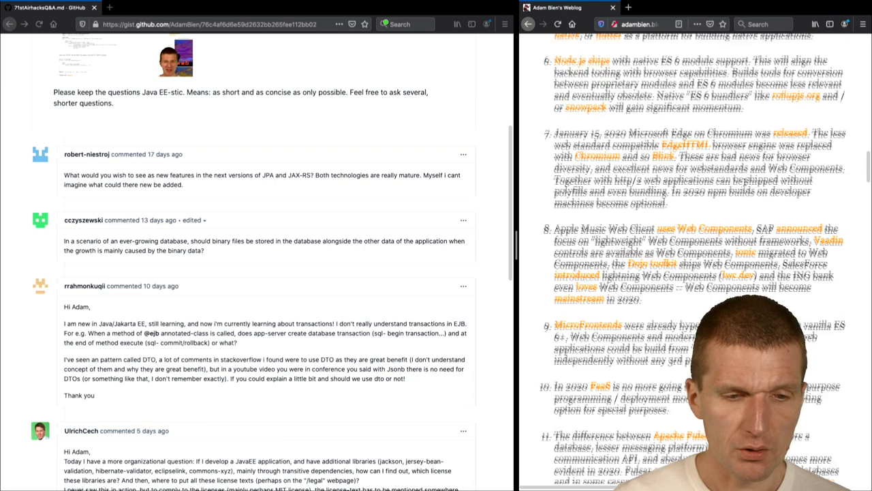
{"action": "scroll", "scroll_direction": "down", "scroll_amount": 3}
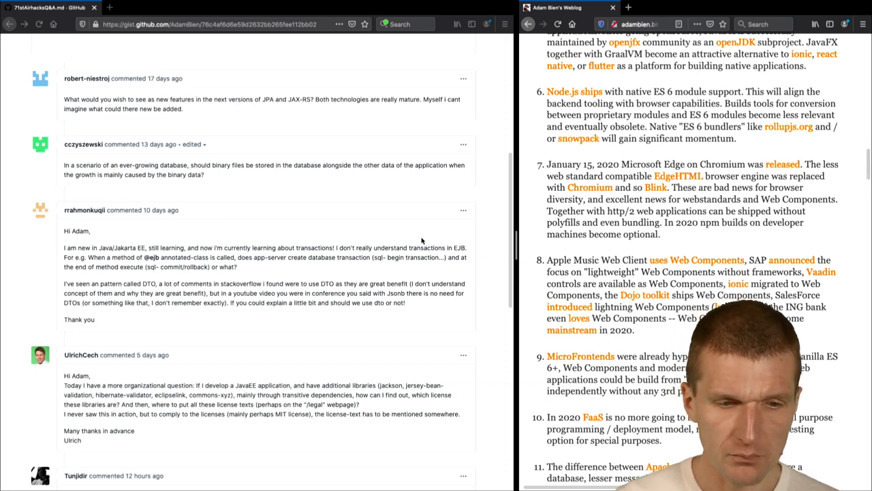
{"action": "scroll", "scroll_direction": "down", "scroll_amount": 3}
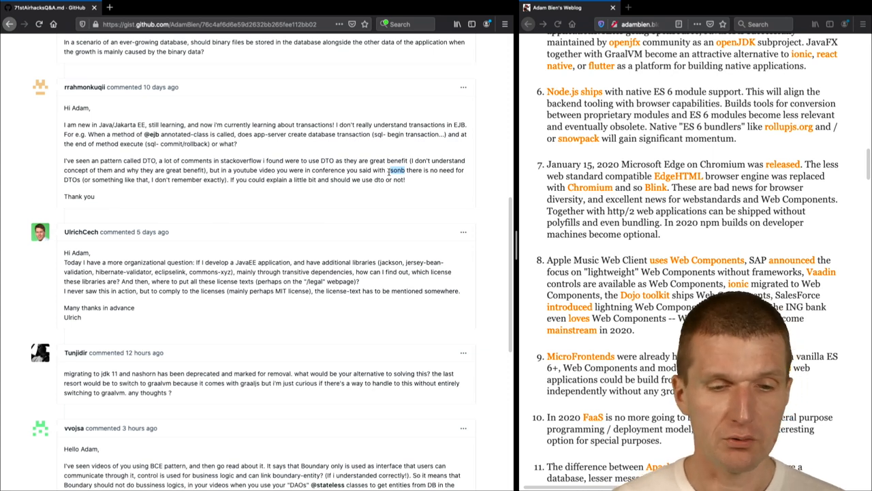
Step: Scroll the weblog back to the private-clouds prediction beside the new private tab
{"action": "scroll", "scroll_direction": "down", "scroll_amount": 3}
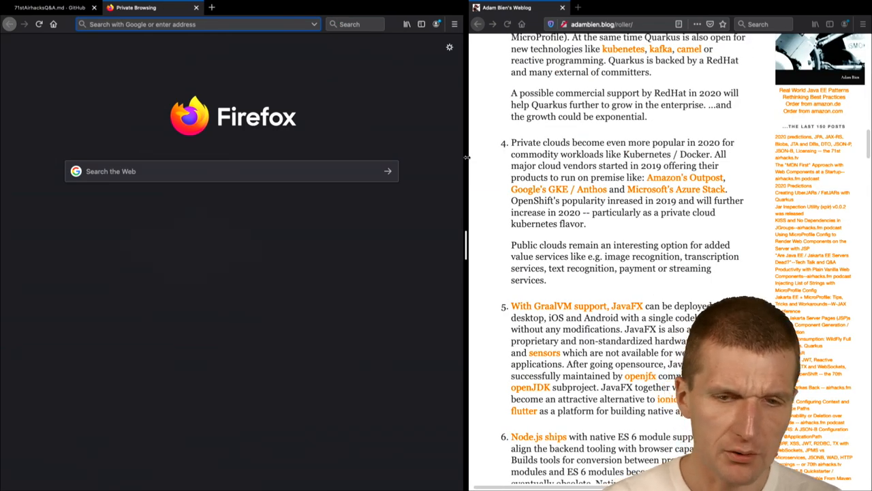
Step: Open the AdamBien/xplr GitHub repository from the 71st airhacks.tv post's dependencies topic
{"action": "type", "text": "adam"}
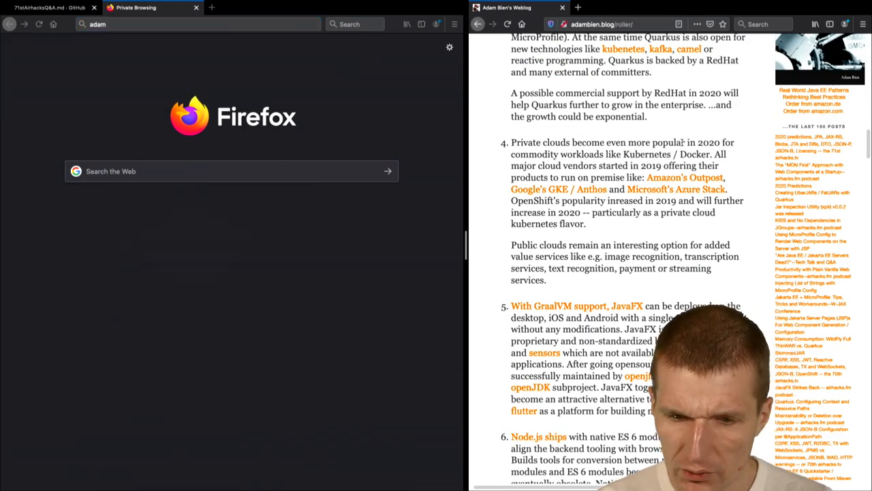
{"action": "scroll", "scroll_direction": "up", "scroll_amount": 3}
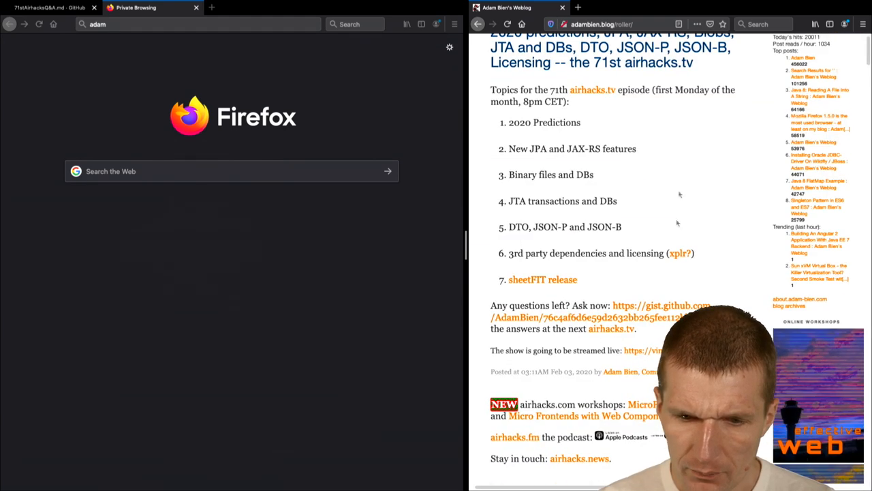
{"action": "left_click", "coordinate": [678, 252]}
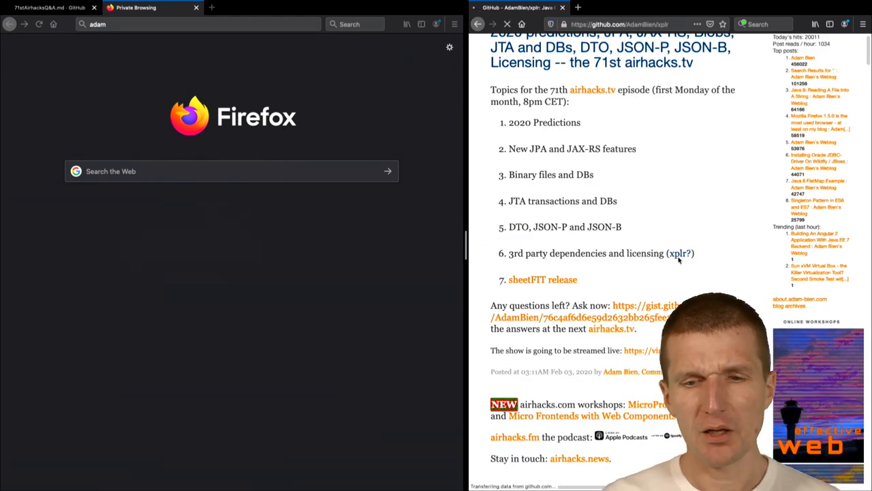
{"action": "left_click", "coordinate": [680, 253]}
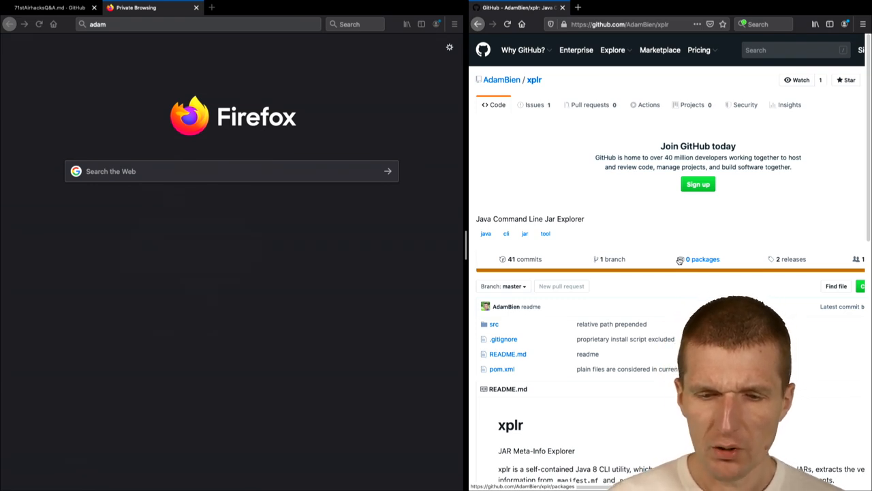
{"action": "scroll", "scroll_direction": "down", "scroll_amount": 3}
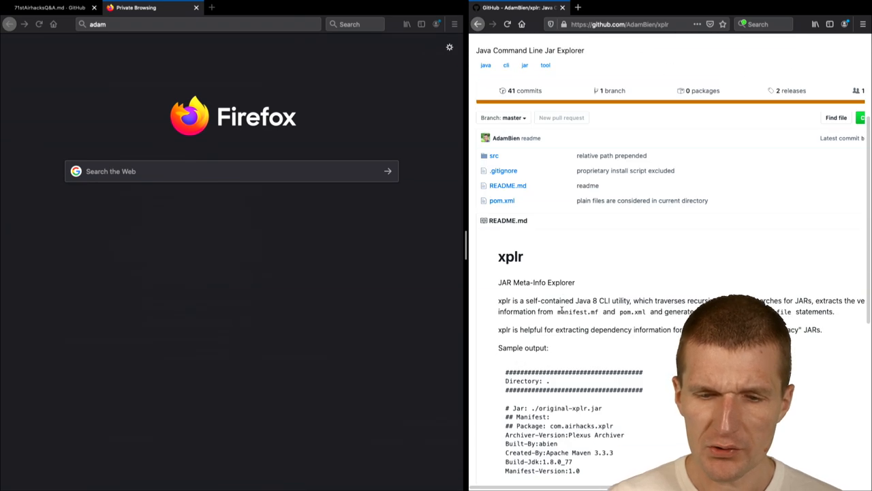
{"action": "scroll", "scroll_direction": "down", "scroll_amount": 3}
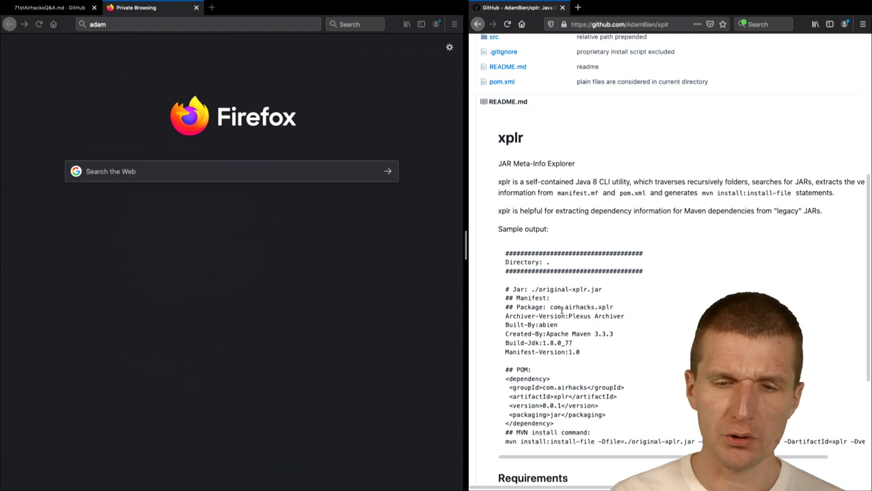
{"action": "scroll", "scroll_direction": "down", "scroll_amount": 3}
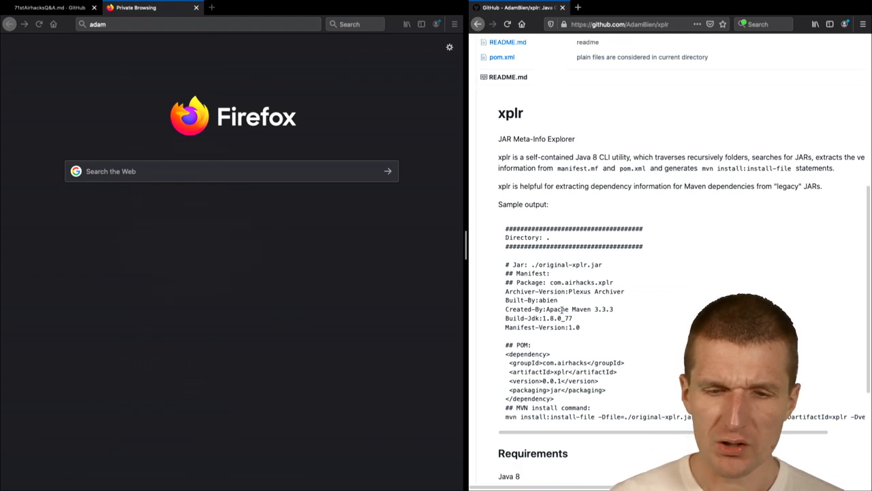
{"action": "scroll", "scroll_direction": "down", "scroll_amount": 3}
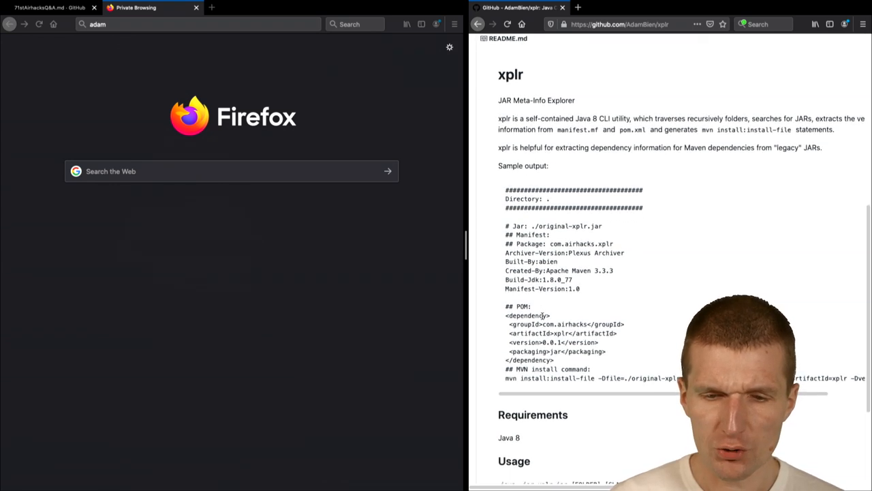
{"action": "scroll", "scroll_direction": "up", "scroll_amount": 3}
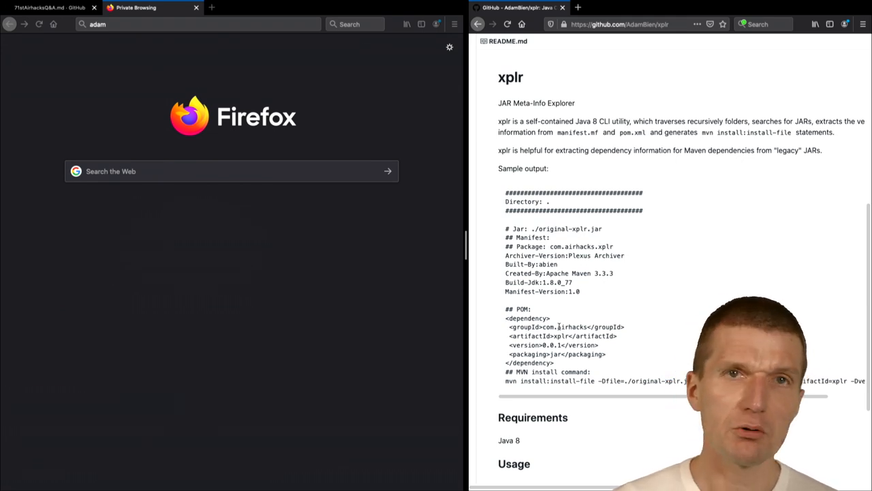
{"action": "mouse_move", "coordinate": [71, 16]}
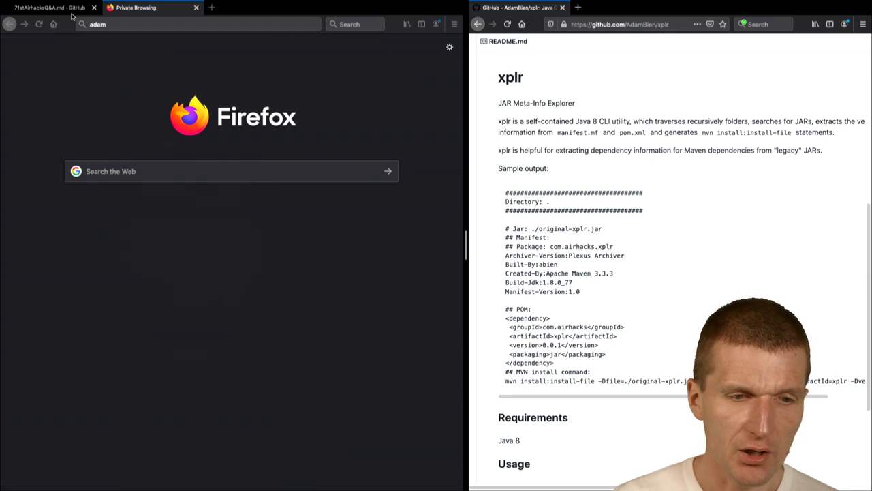
Step: Switch back to the 77airhacksQ&A.md gist with the license, Nashorn/GraalVM and Boundary/DAO questions
{"action": "left_click", "coordinate": [41, 9]}
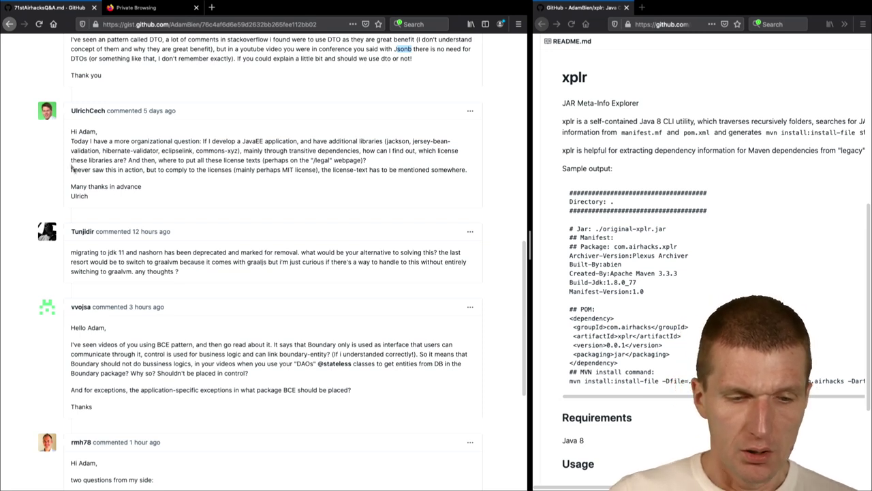
Step: Scroll the gist comments down to the two-part Quarkus question and the Quarkus extensions question
{"action": "scroll", "scroll_direction": "down", "scroll_amount": 3}
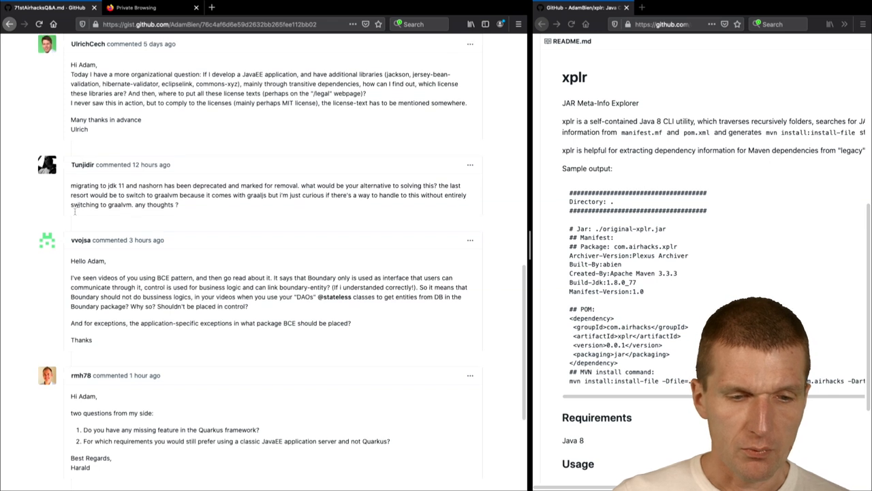
{"action": "scroll", "scroll_direction": "down", "scroll_amount": 3}
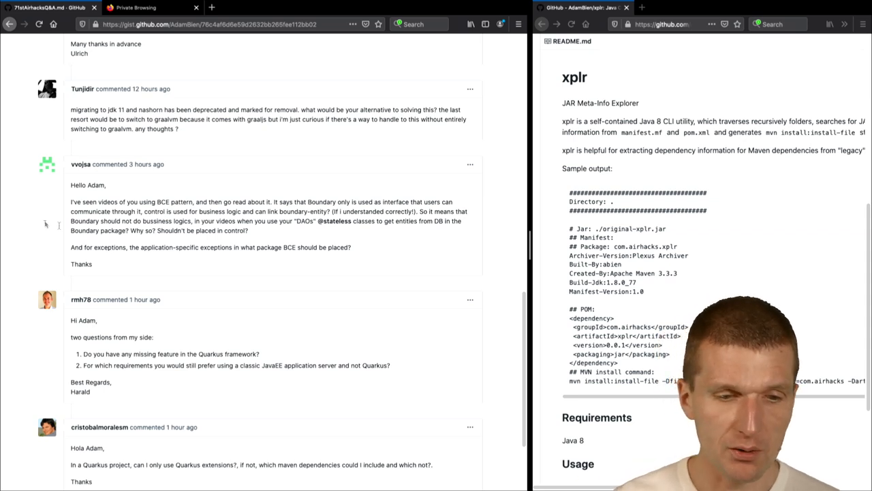
Step: Scroll to the end of the comment thread, ending at the Quarkus extensions question
{"action": "scroll", "scroll_direction": "down", "scroll_amount": 3}
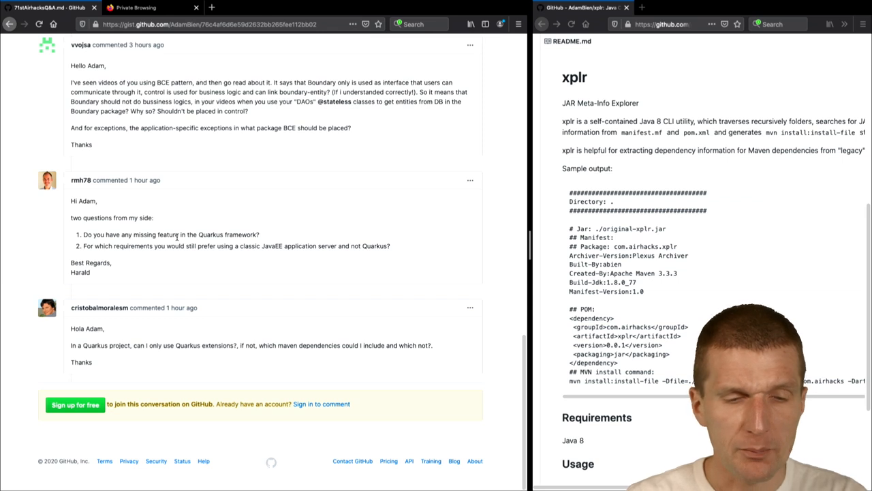
{"action": "mouse_move", "coordinate": [93, 210]}
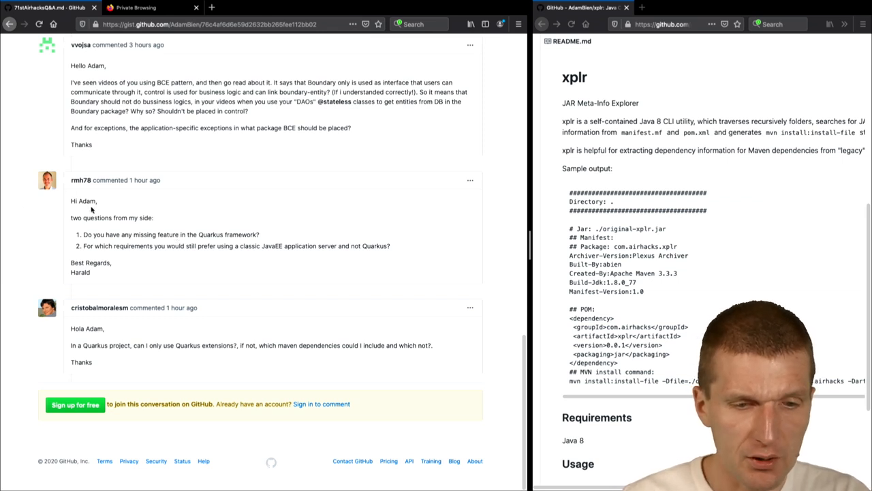
Step: Scroll the gist up slightly before leaving Firefox for the Textual IRC #airhacks chat
{"action": "scroll", "scroll_direction": "up", "scroll_amount": 3}
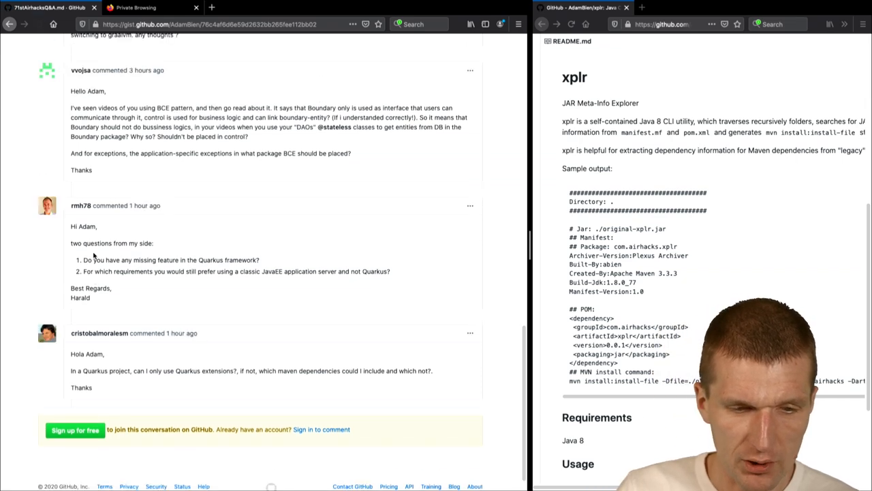
{"action": "scroll", "scroll_direction": "up", "scroll_amount": 3}
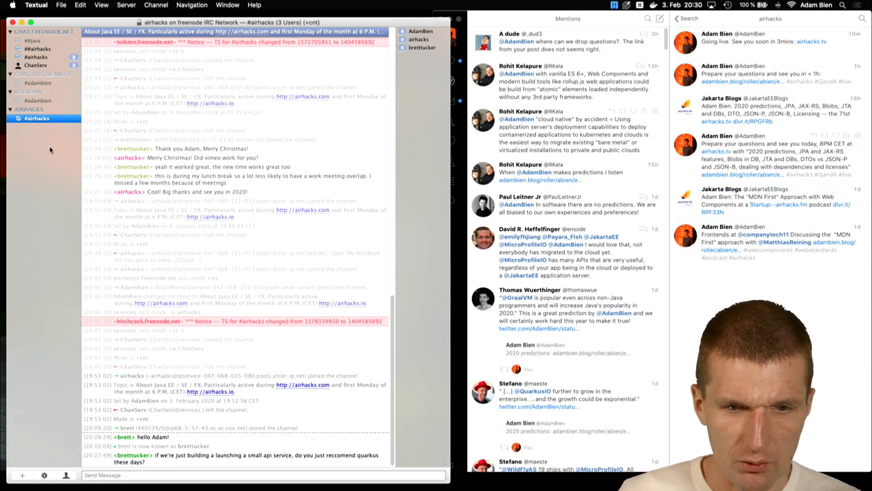
Step: Open a new private tab and begin typing the search term 'parkl' in the address bar
{"action": "left_click", "coordinate": [423, 48]}
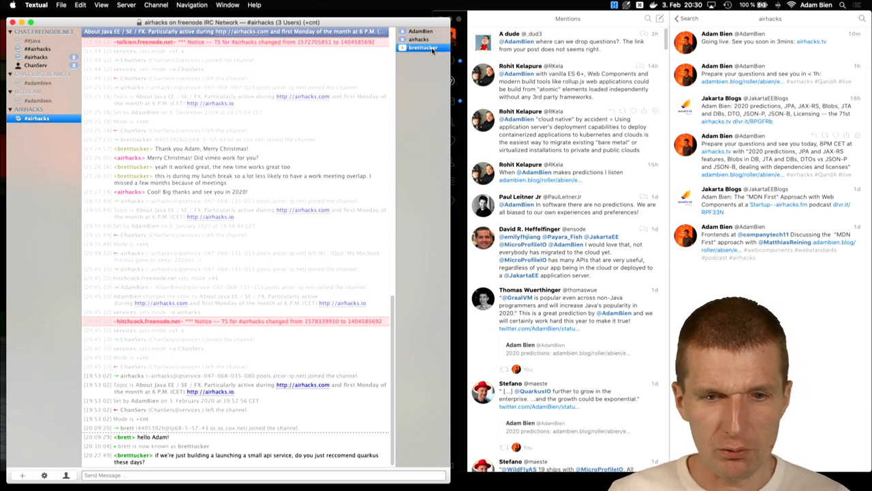
{"action": "left_click", "coordinate": [423, 47]}
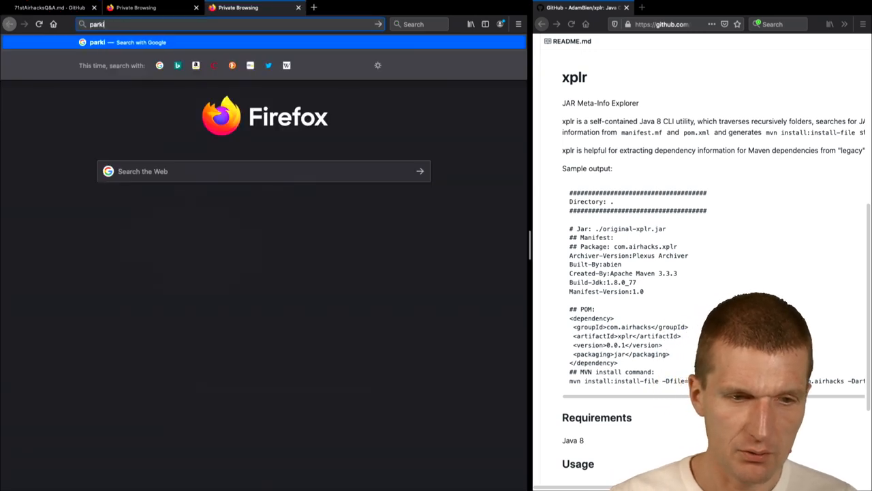
Step: Search for 'parkinson law of triviality' and open the Law of triviality Wikipedia article
{"action": "type", "text": "nson law of trivialit"}
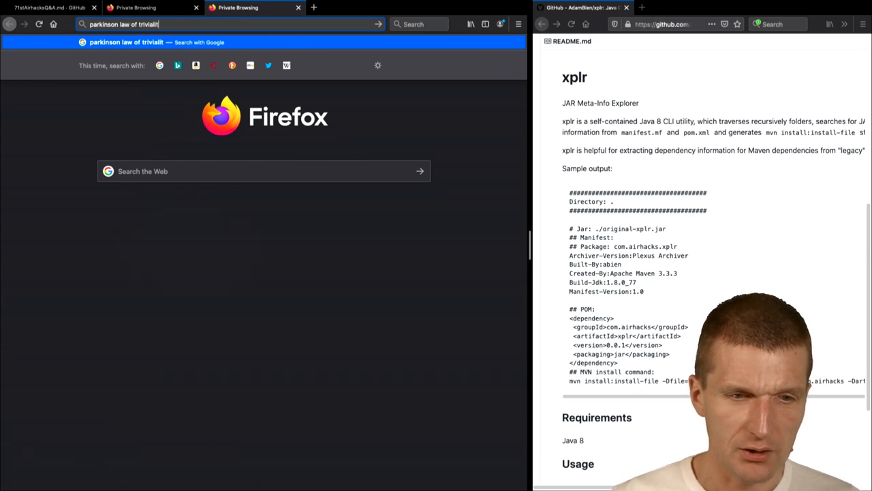
{"action": "key", "text": "Return"}
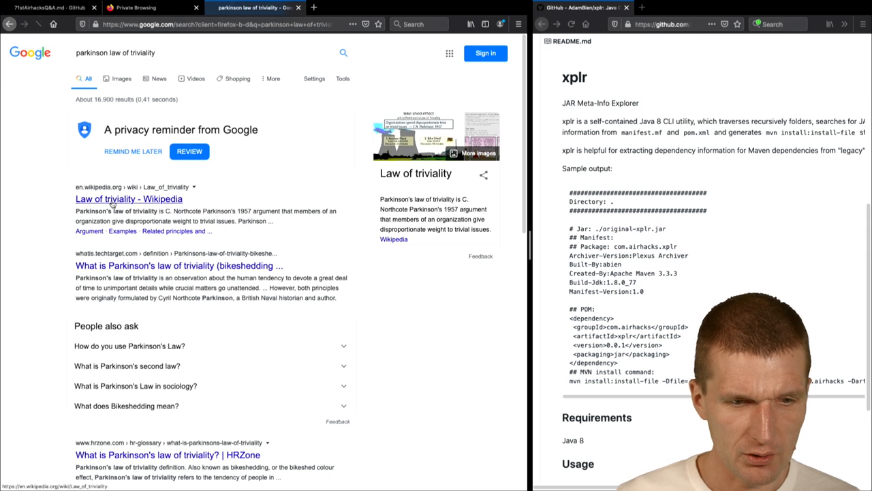
{"action": "left_click", "coordinate": [128, 199]}
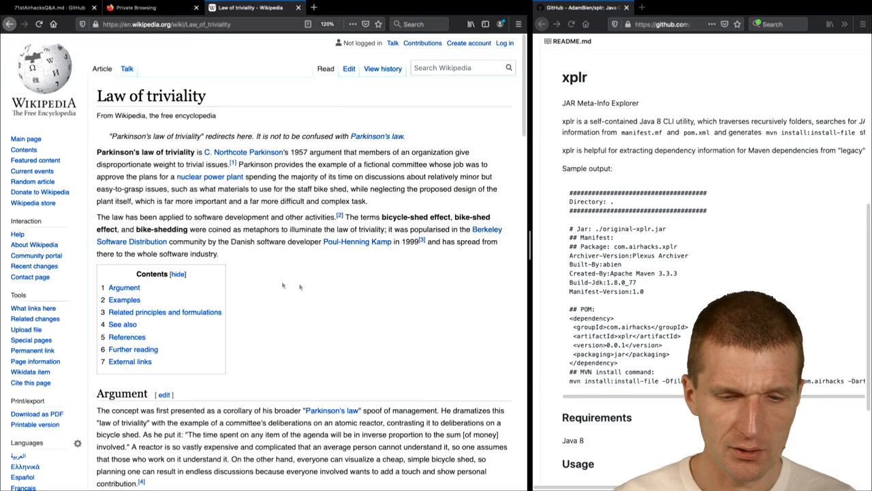
{"action": "left_click", "coordinate": [415, 9]}
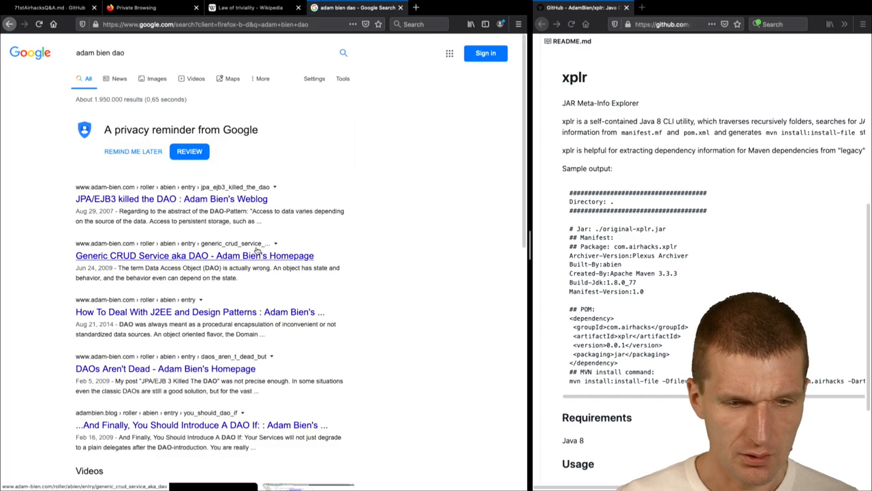
{"action": "left_click", "coordinate": [194, 255]}
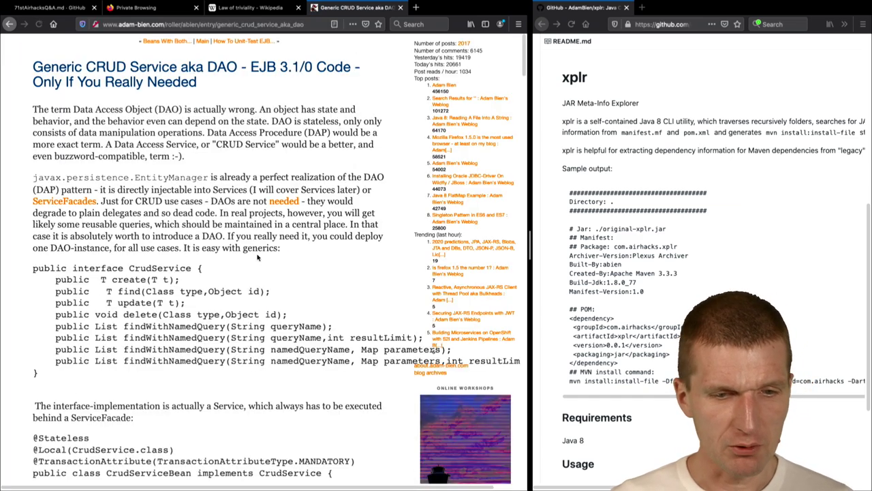
{"action": "scroll", "scroll_direction": "down", "scroll_amount": 3}
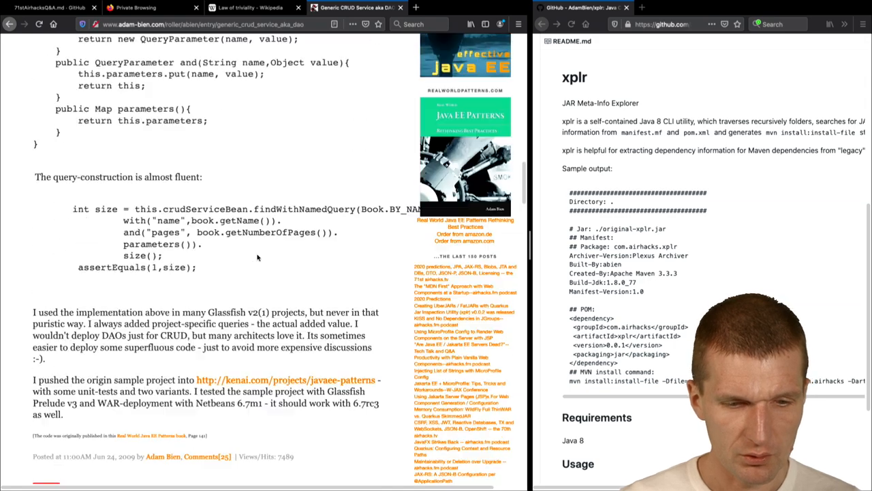
{"action": "scroll", "scroll_direction": "down", "scroll_amount": 3}
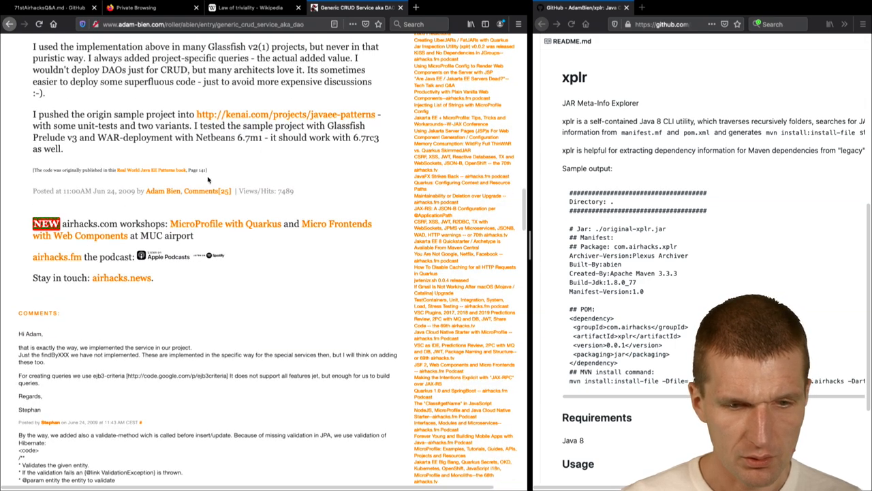
{"action": "scroll", "scroll_direction": "down", "scroll_amount": 3}
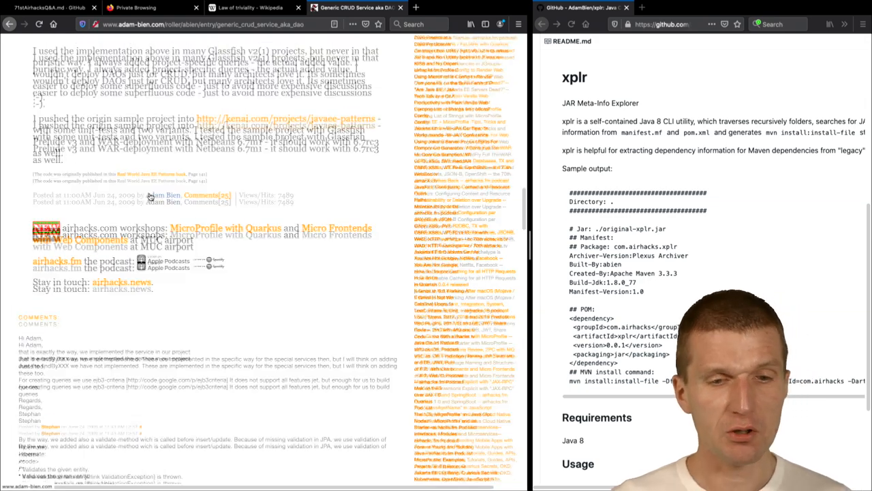
{"action": "scroll", "scroll_direction": "up", "scroll_amount": 3}
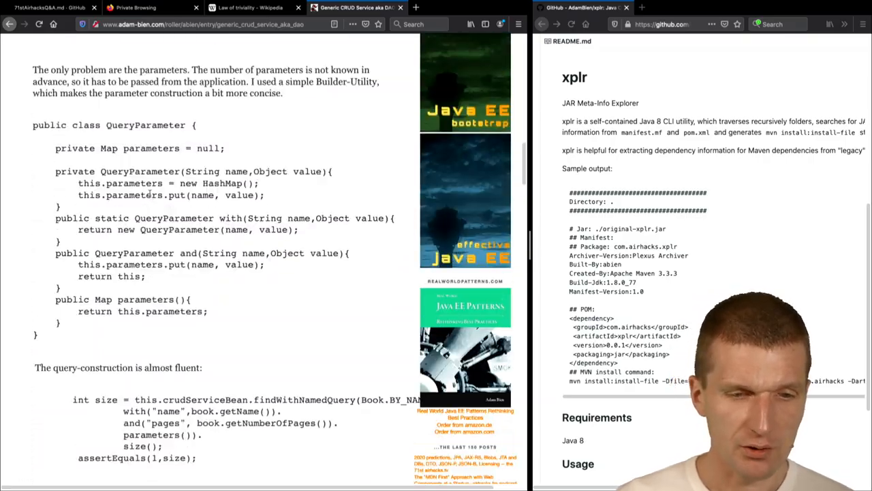
{"action": "scroll", "scroll_direction": "up", "scroll_amount": 3}
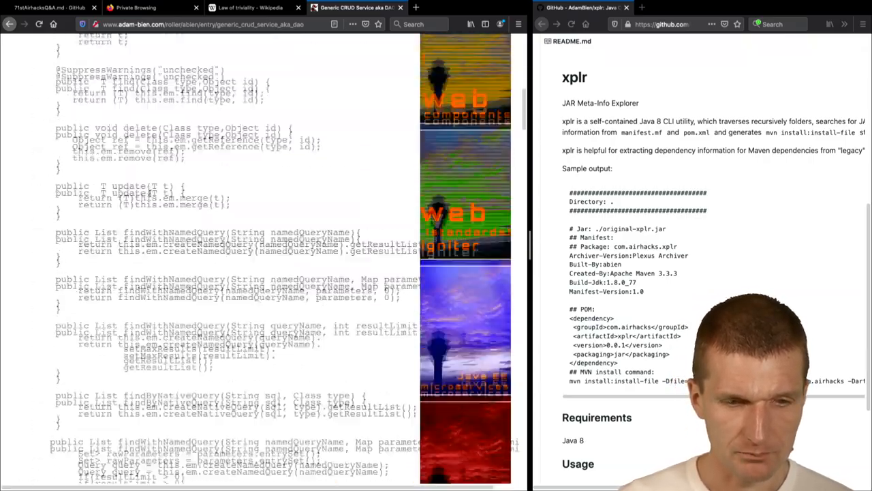
{"action": "scroll", "scroll_direction": "up", "scroll_amount": 3}
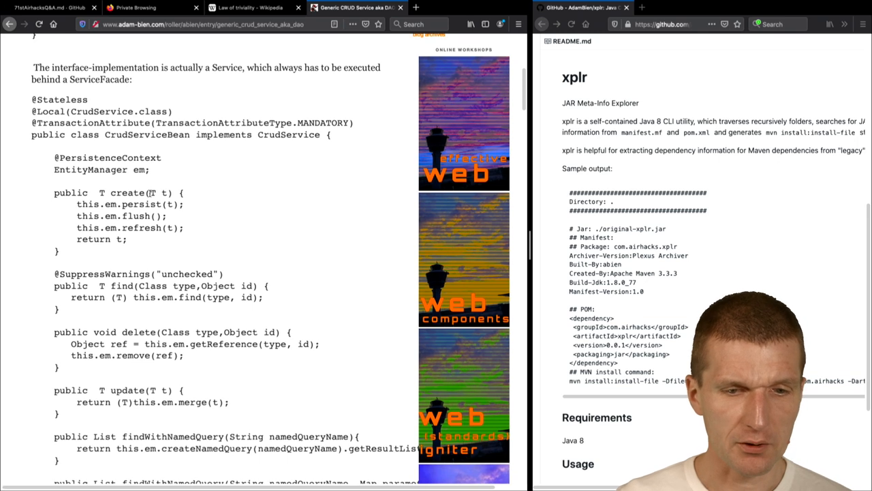
{"action": "mouse_move", "coordinate": [275, 142]}
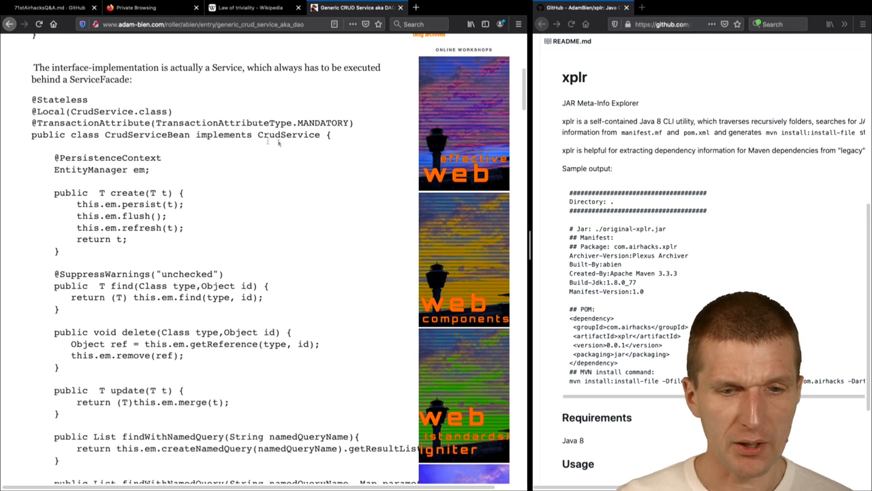
{"action": "double_click", "coordinate": [287, 135]}
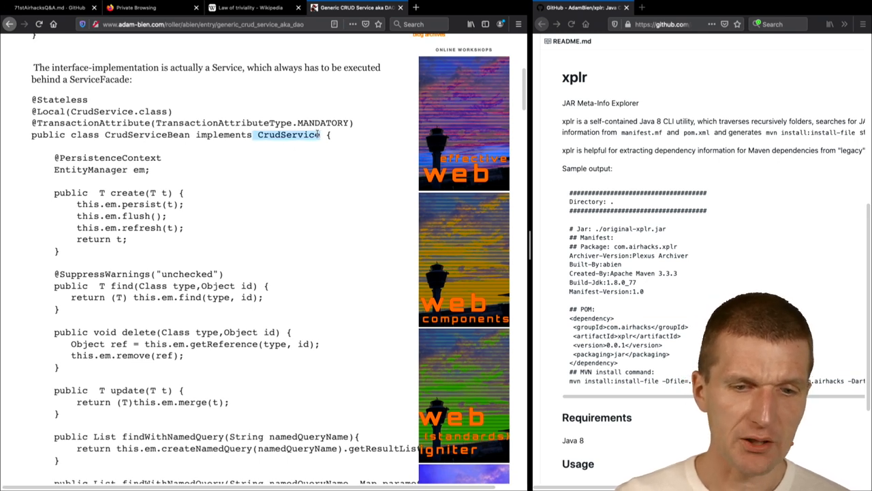
{"action": "scroll", "scroll_direction": "down", "scroll_amount": 3}
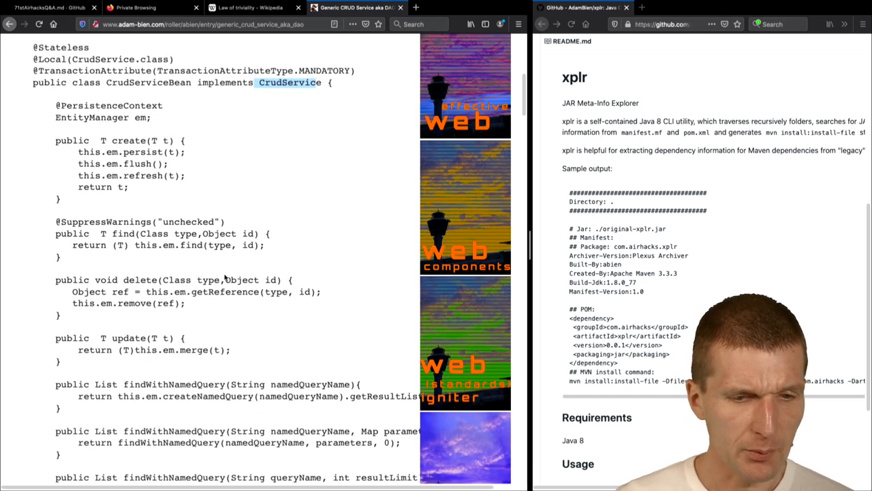
{"action": "scroll", "scroll_direction": "down", "scroll_amount": 3}
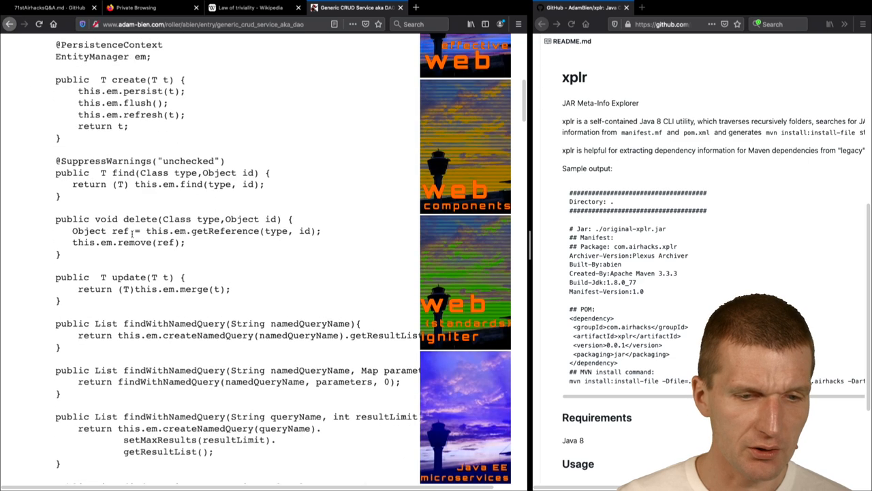
{"action": "scroll", "scroll_direction": "down", "scroll_amount": 3}
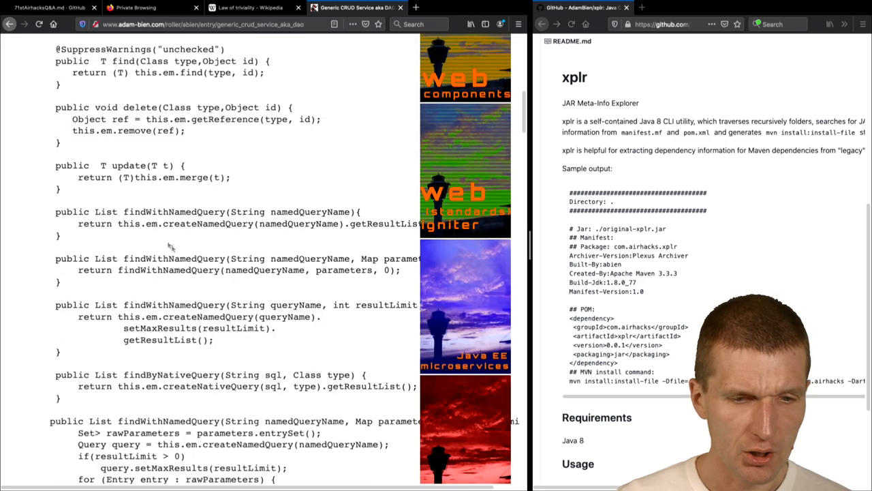
{"action": "scroll", "scroll_direction": "down", "scroll_amount": 3}
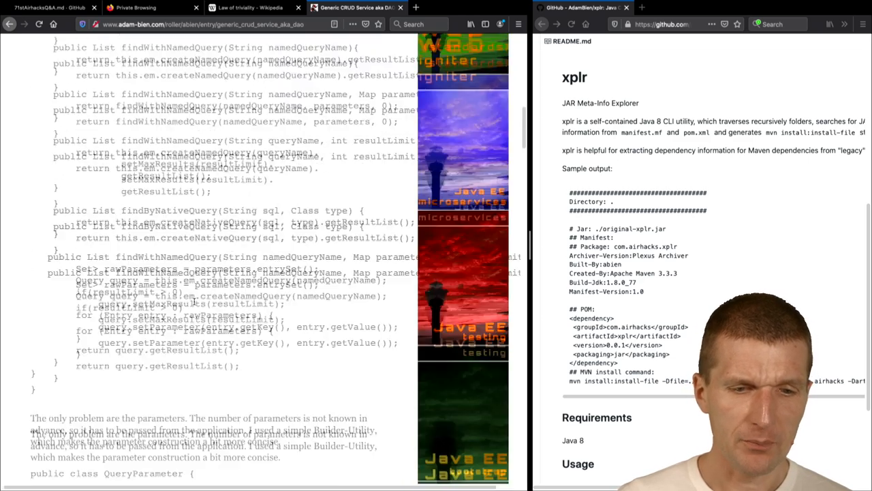
{"action": "scroll", "scroll_direction": "up", "scroll_amount": 3}
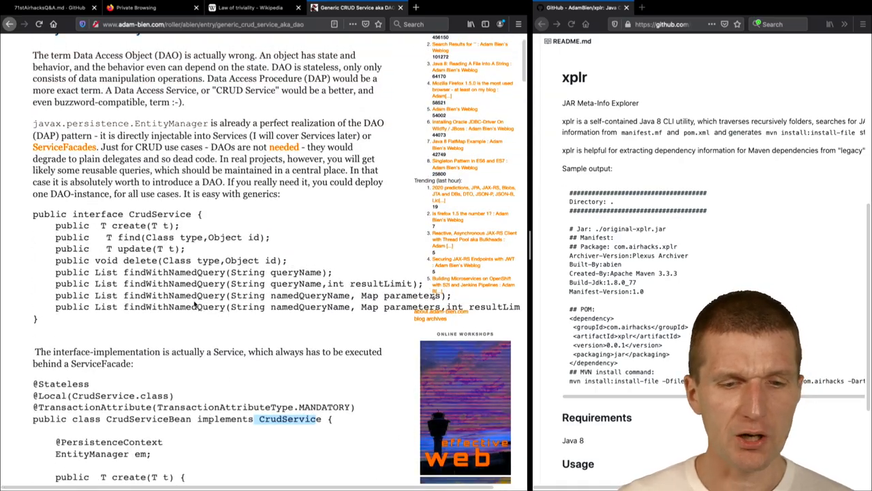
{"action": "scroll", "scroll_direction": "down", "scroll_amount": 3}
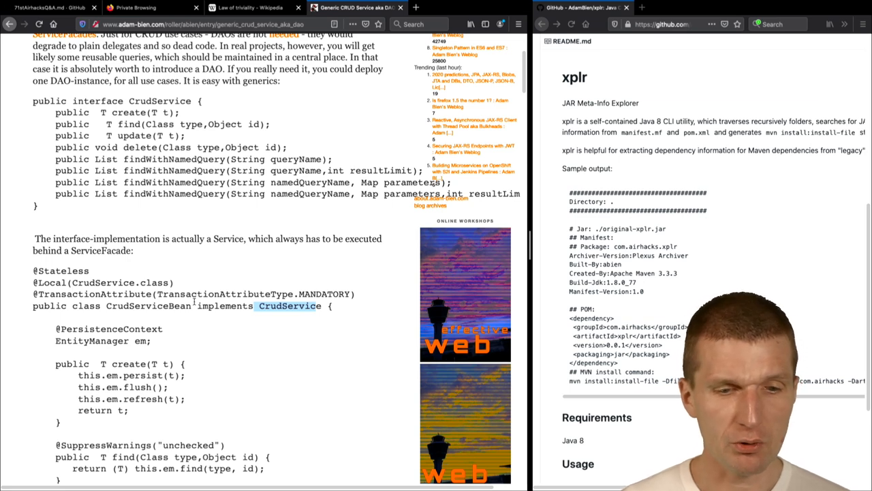
{"action": "scroll", "scroll_direction": "down", "scroll_amount": 3}
{"action": "type", "text": "adam"}
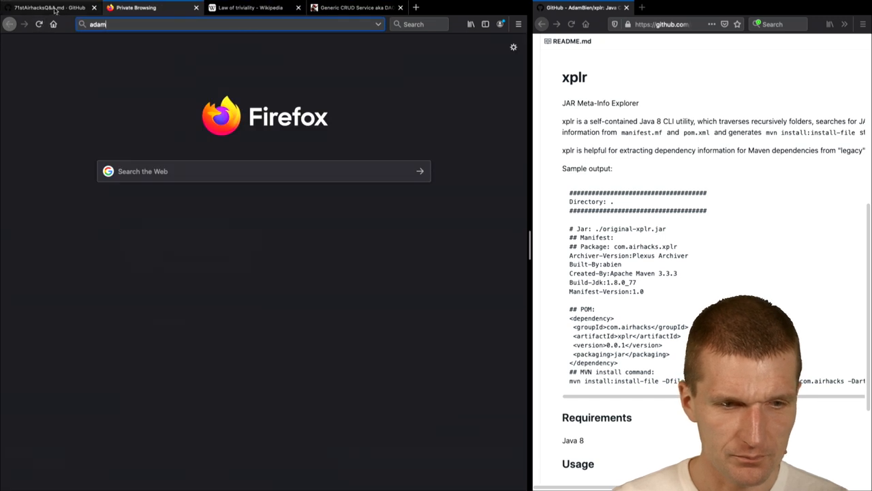
Step: Return to the questions gist's final Quarkus comments, then enter airhacks.co in the address bar
{"action": "left_click", "coordinate": [44, 8]}
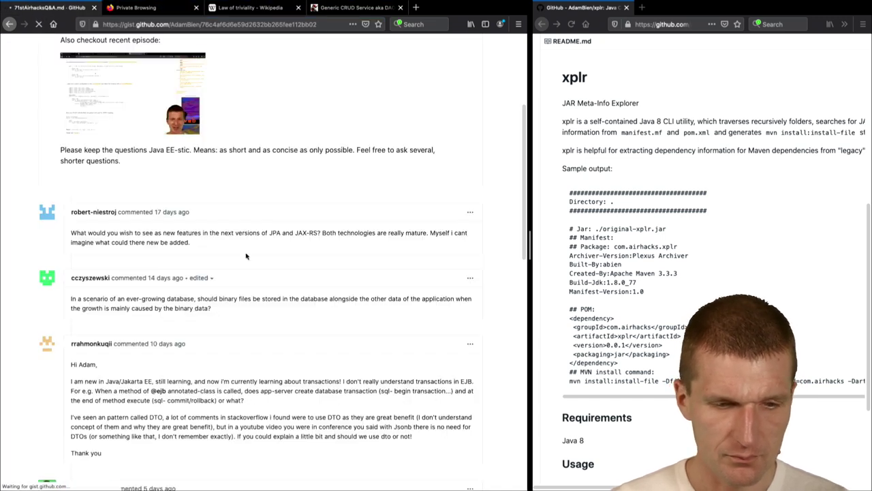
{"action": "scroll", "scroll_direction": "down", "scroll_amount": 3}
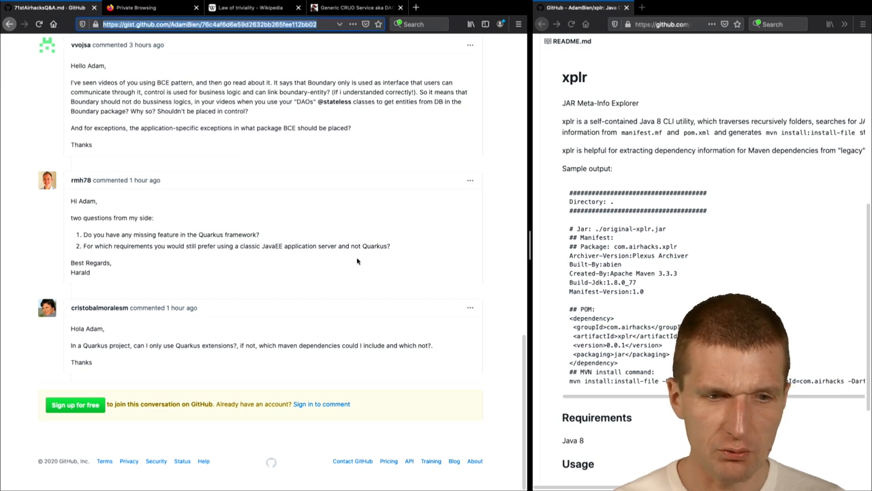
{"action": "type", "text": "airhacks.co"}
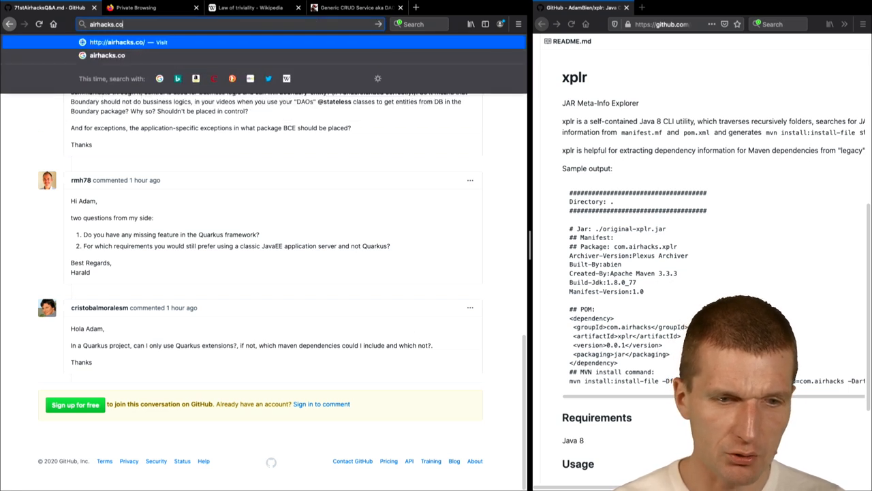